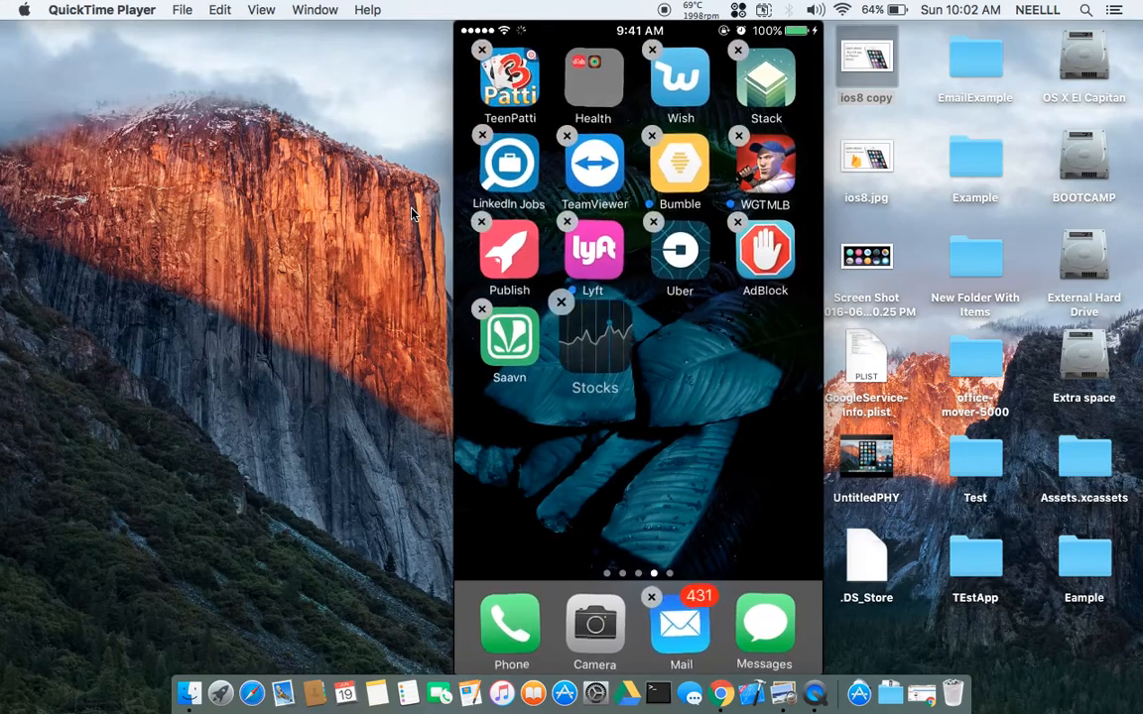
# Step: Delete the Stocks app from the mirrored iPhone home screen and open Spotlight search
pyautogui.click(561, 302)
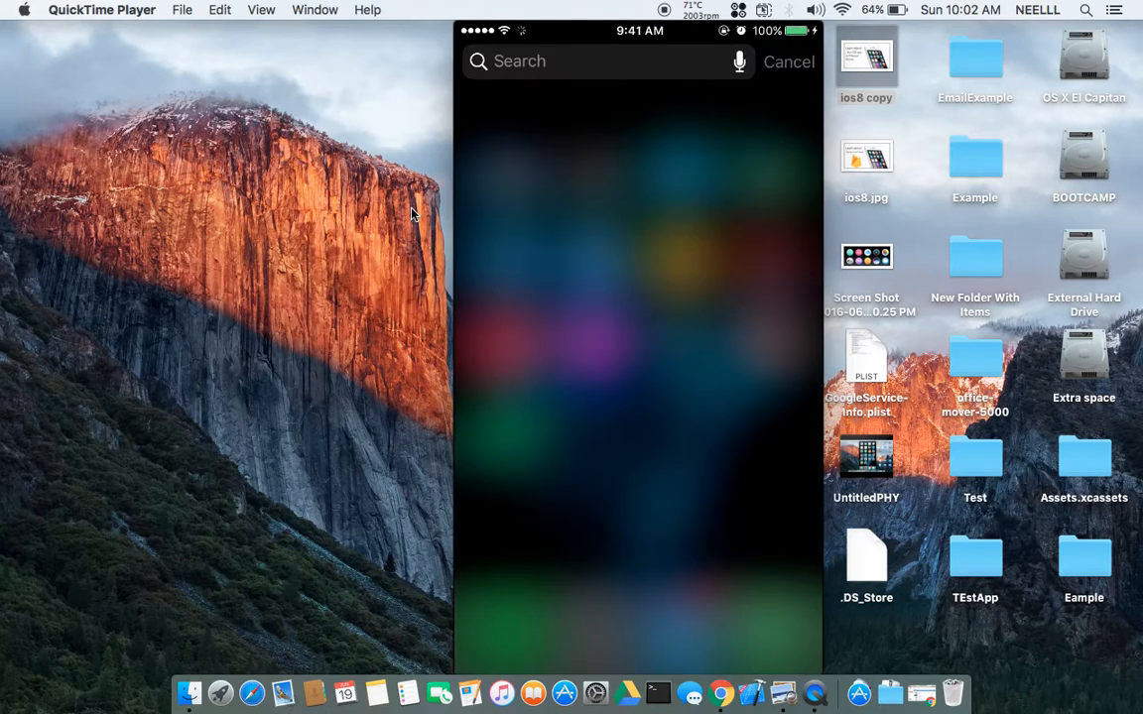
# Step: Search the mirrored iPhone for 'stock' in Spotlight
pyautogui.click(595, 61)
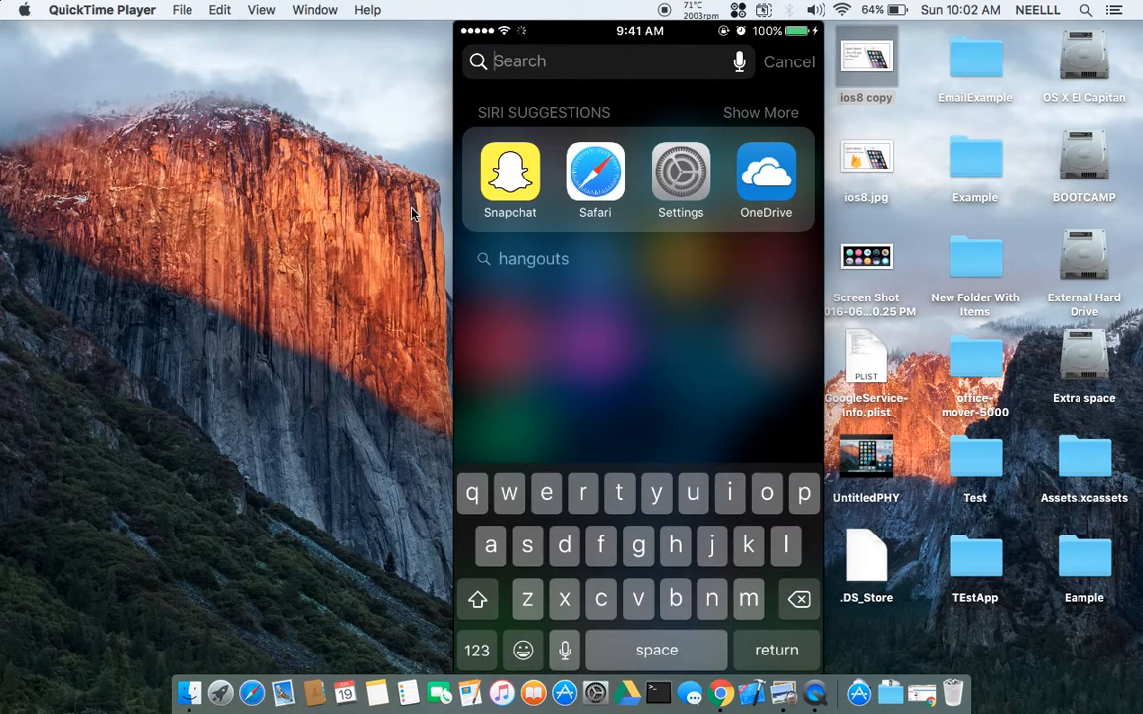
pyautogui.write('s')
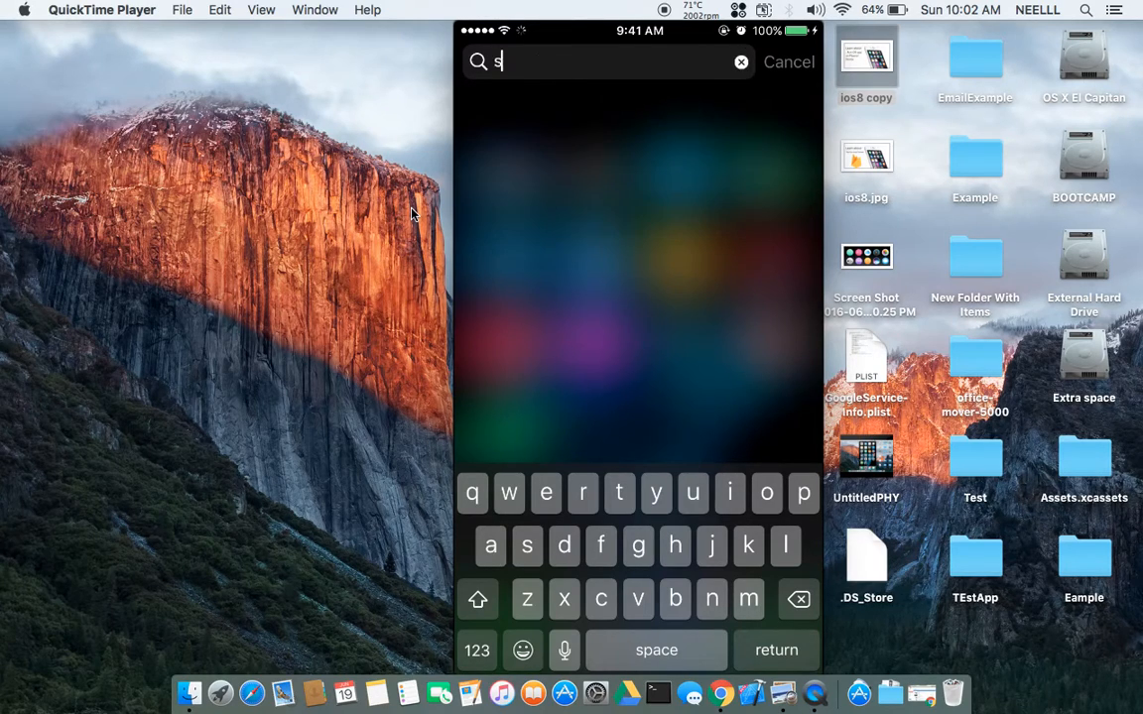
pyautogui.write('tock')
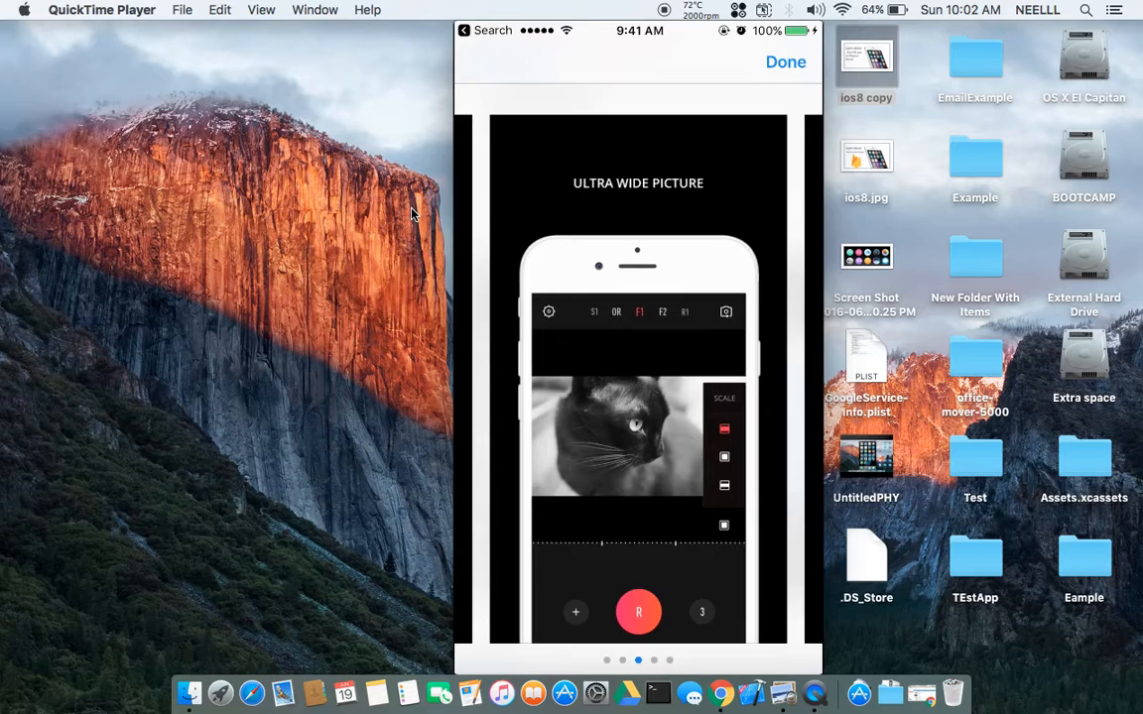
# Step: Close the screenshot preview and re-download the Stocks app until it shows OPEN
pyautogui.click(785, 62)
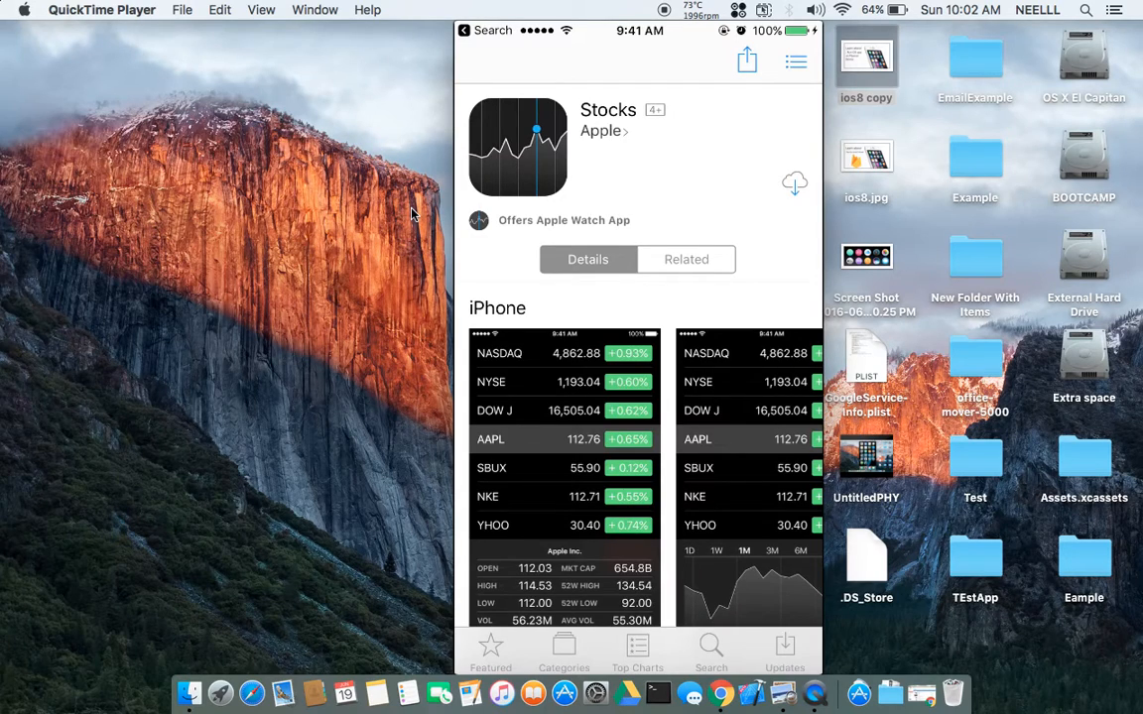
pyautogui.click(795, 182)
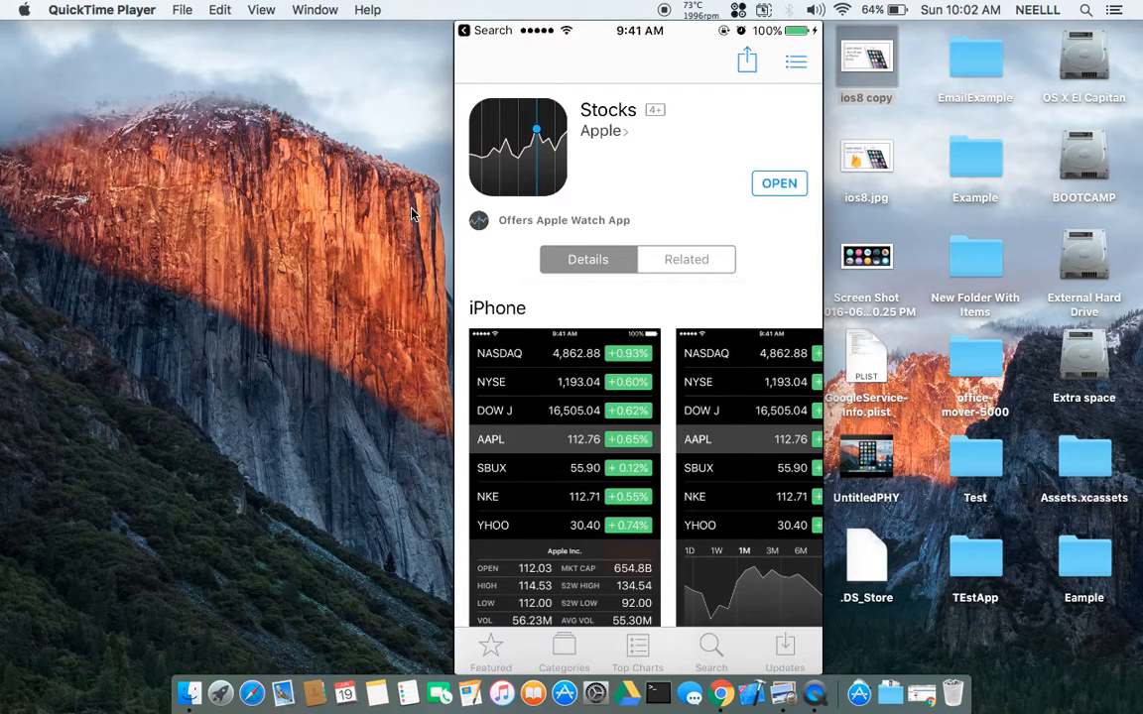